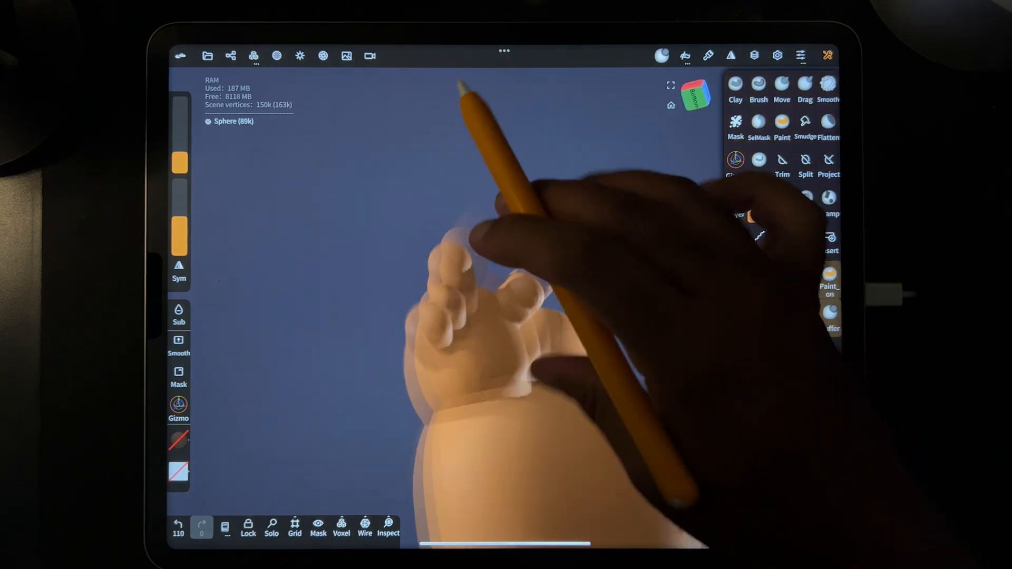
Inflate and smooth the stubby finger bumps so a rounded hand forms on the body
left_click(758, 203)
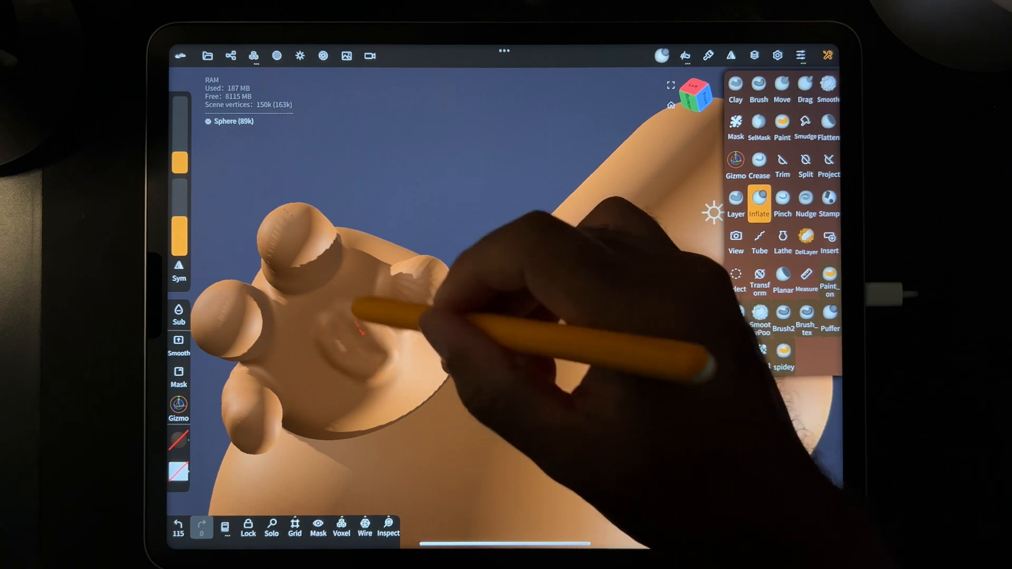
left_click(828, 89)
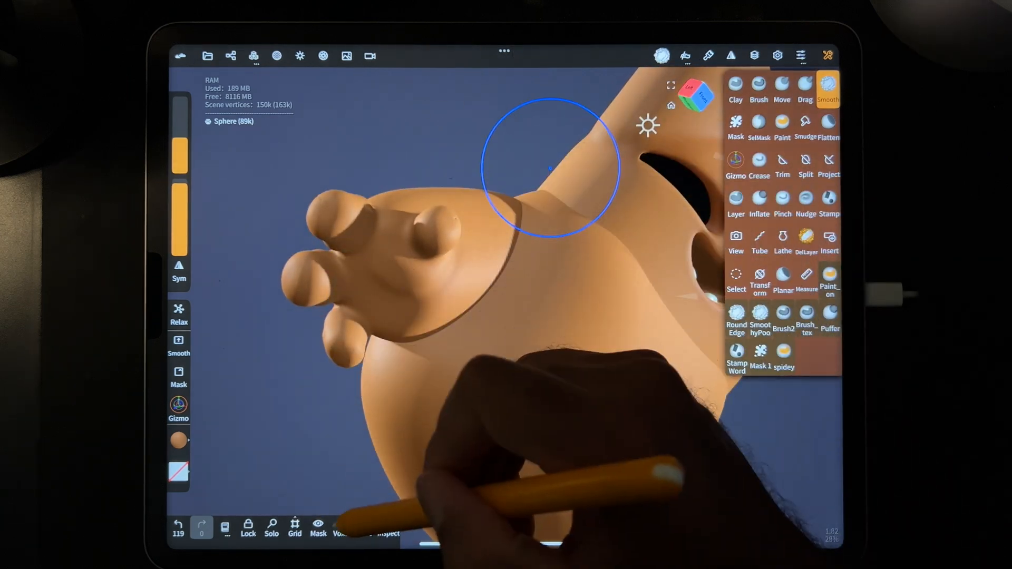
Voxel-remesh the masked hand so the finger bumps merge into one clean palm surface
left_click(340, 526)
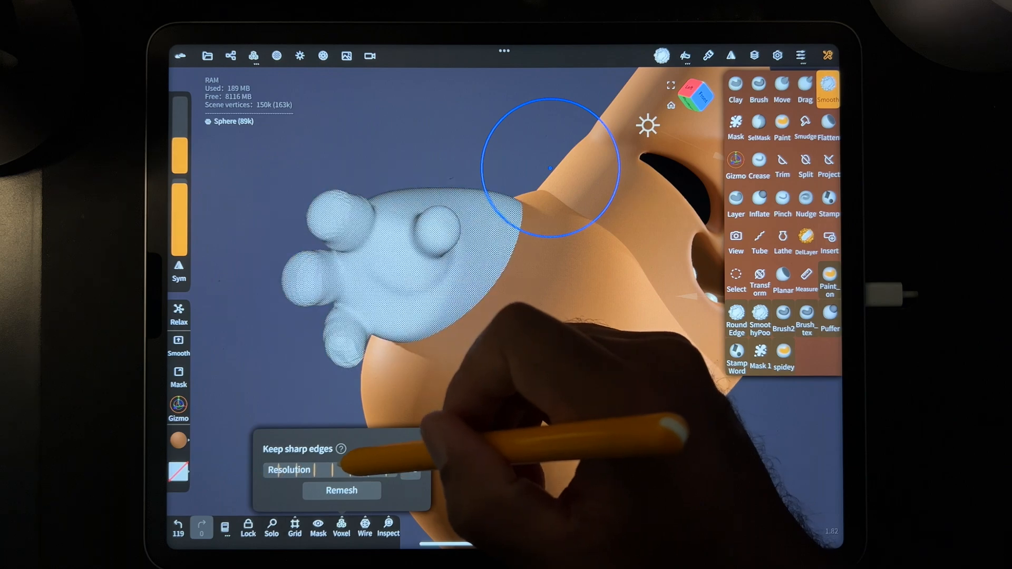
left_click(341, 491)
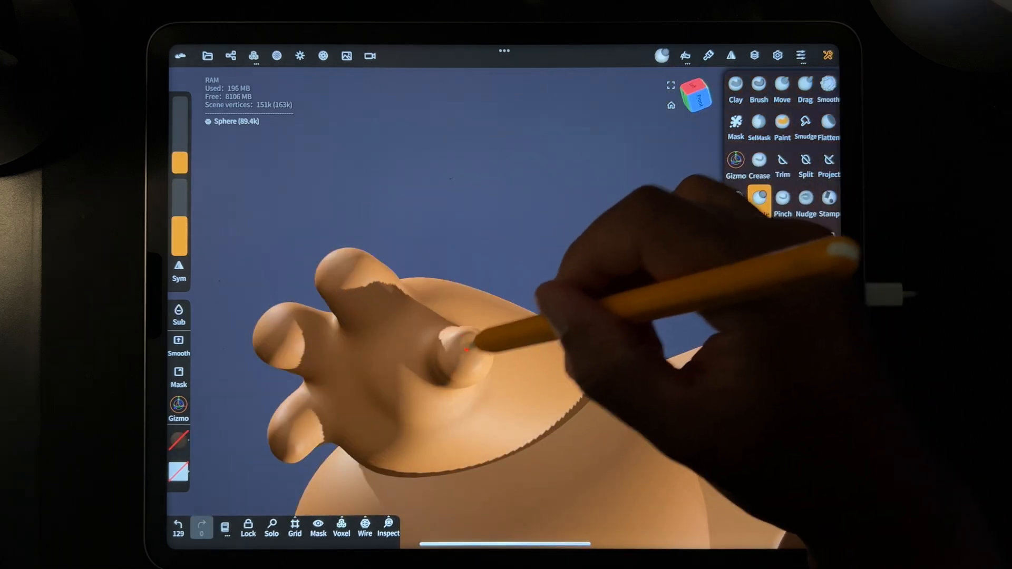
Drag the fingers out into longer tapered shapes and smooth over the hand
left_click(829, 88)
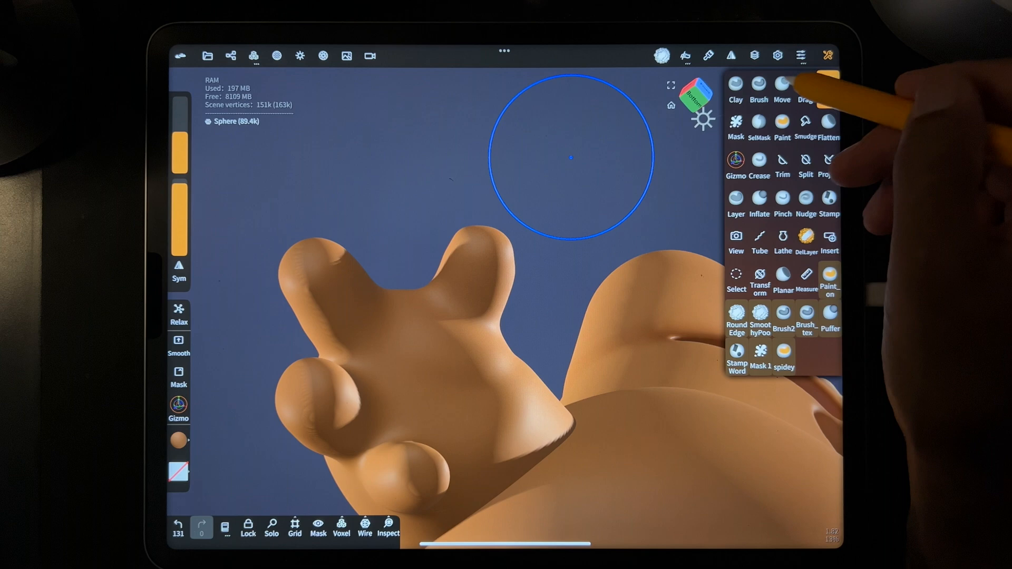
left_click(805, 89)
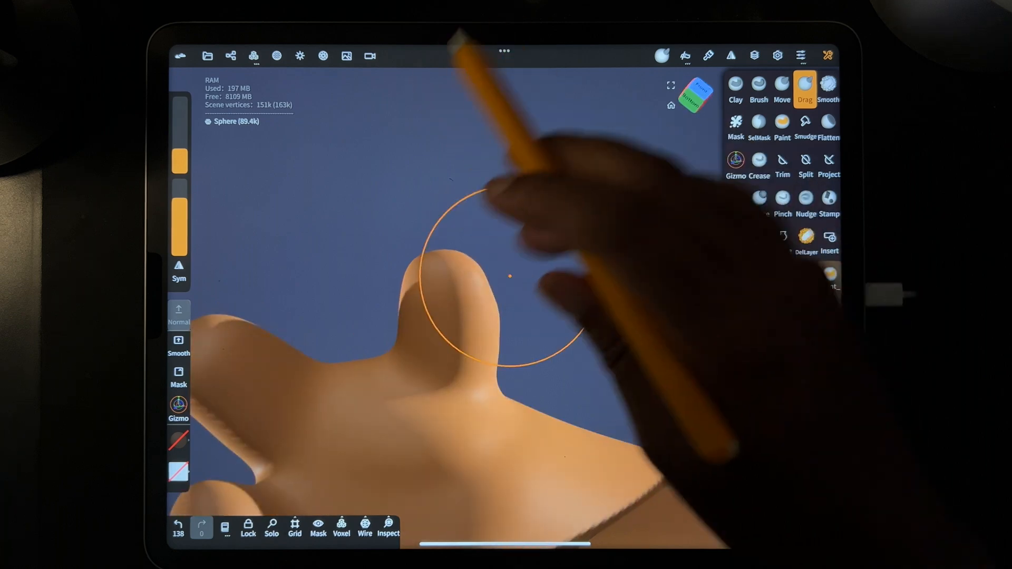
left_click(828, 126)
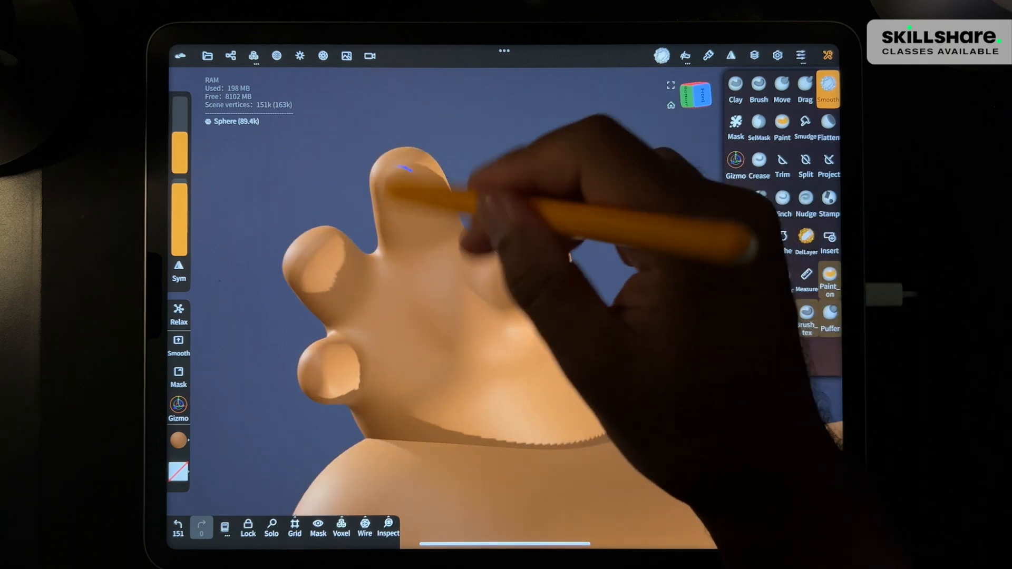
Add a Mirror repeater on the X axis so the hand appears on both sides of the body
left_click(231, 56)
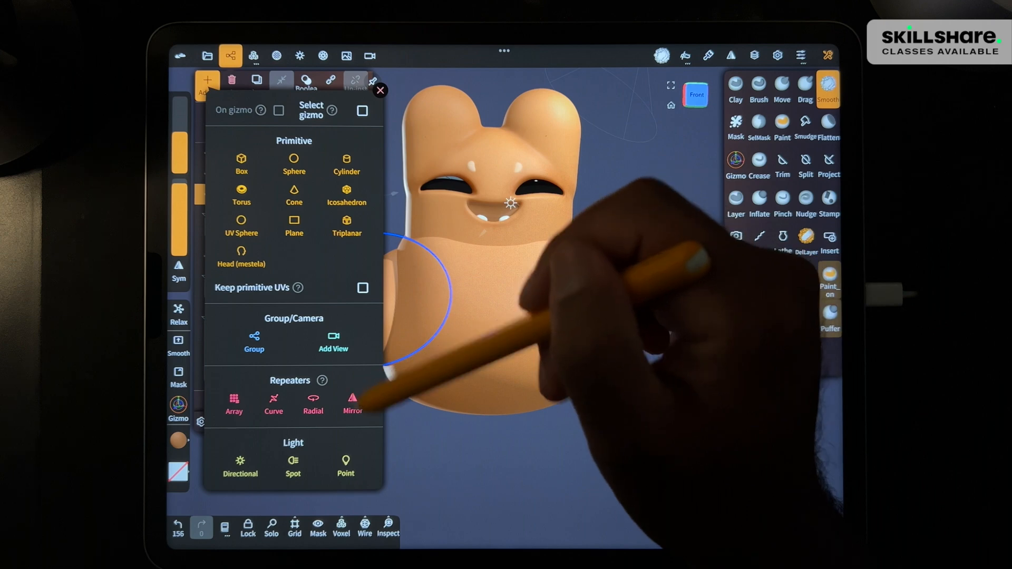
left_click(352, 404)
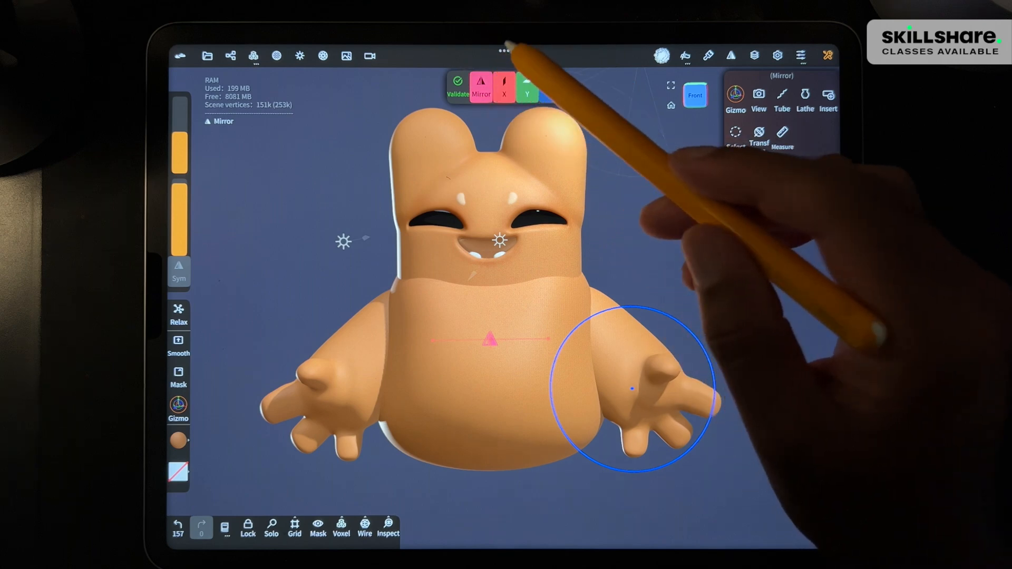
left_click(551, 86)
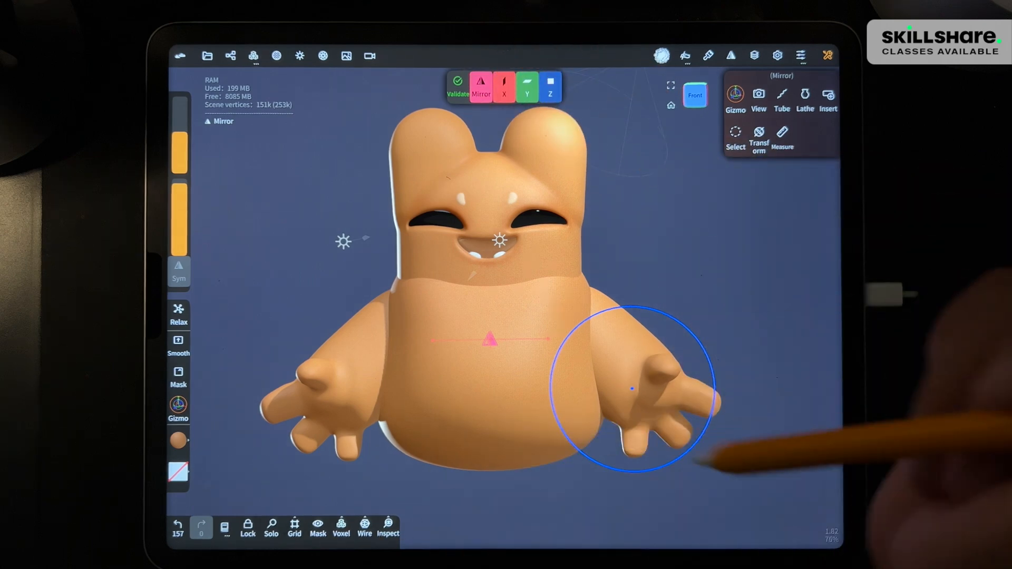